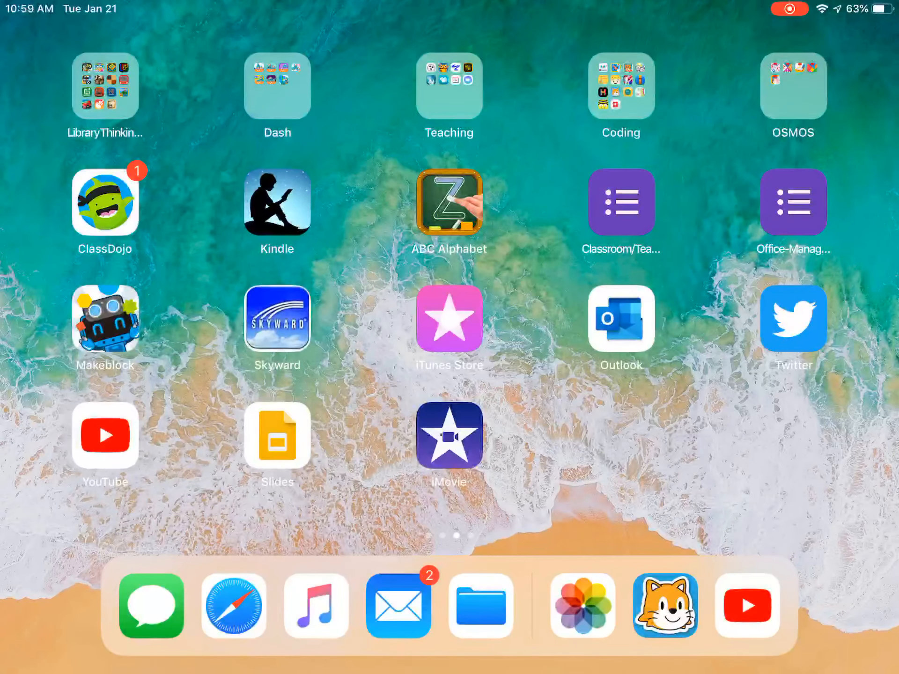
Launch ScratchJr from the Dock and open the cat project.
click(665, 607)
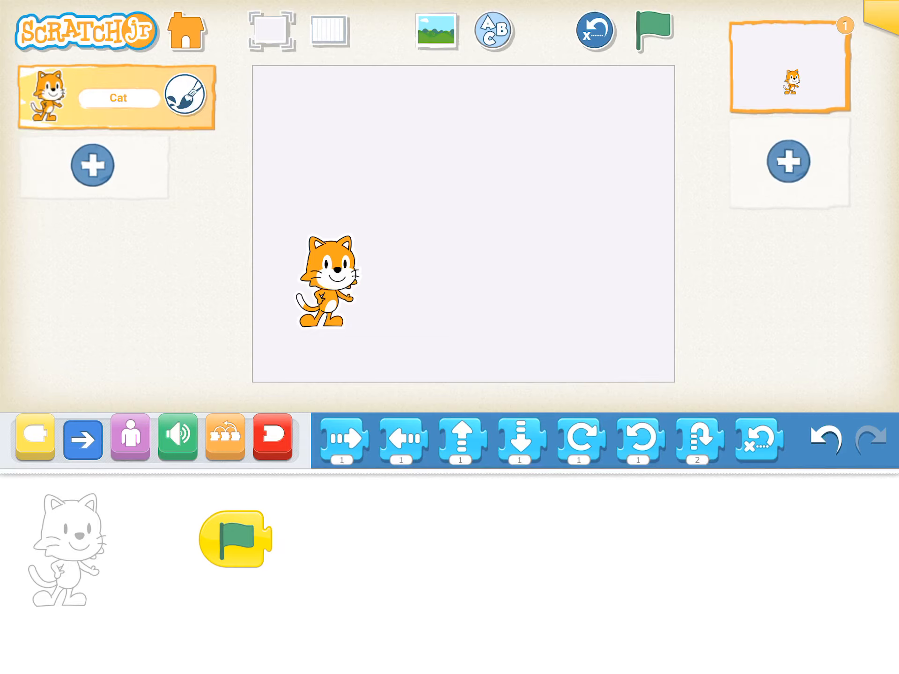
Record a new microphone sound and place its block after the green-flag start block.
click(178, 438)
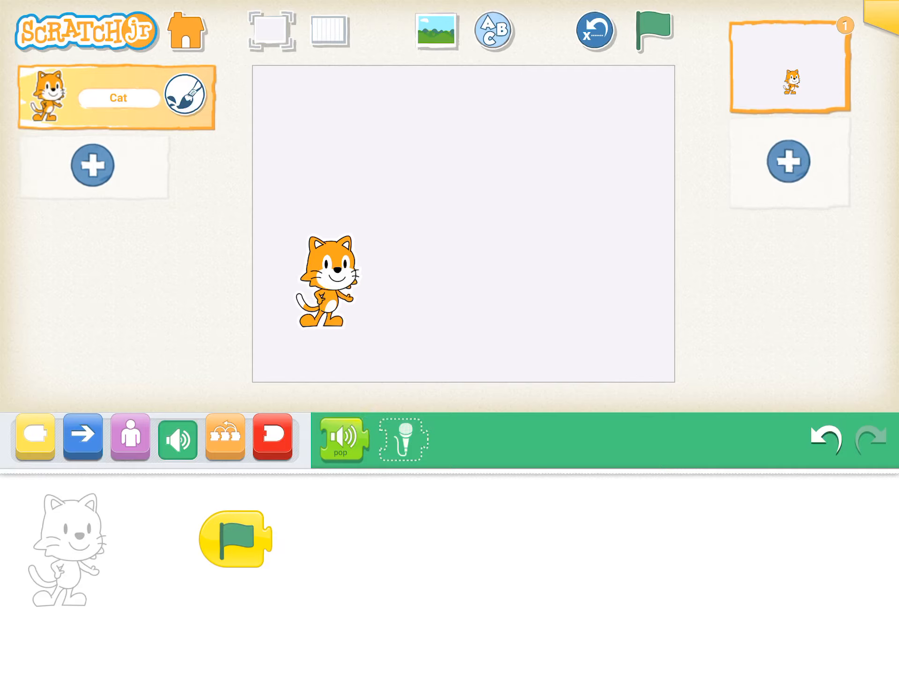
click(402, 440)
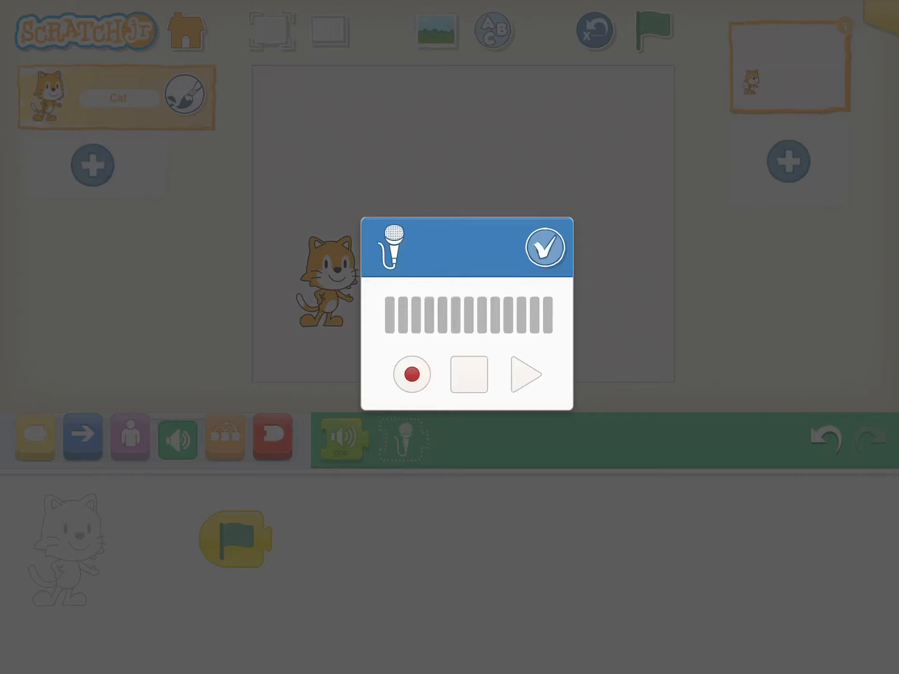
click(411, 375)
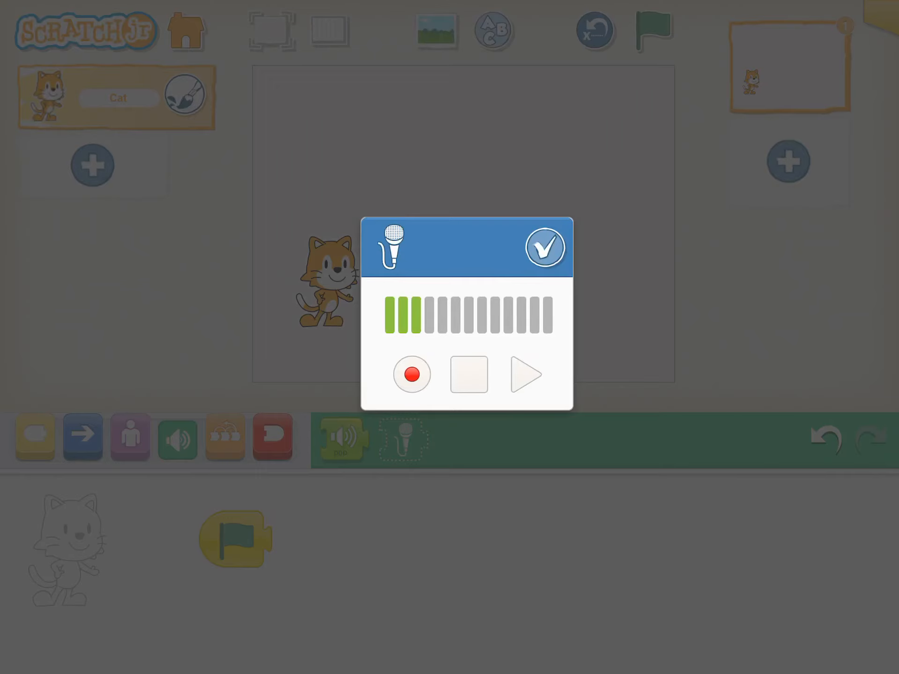
click(545, 246)
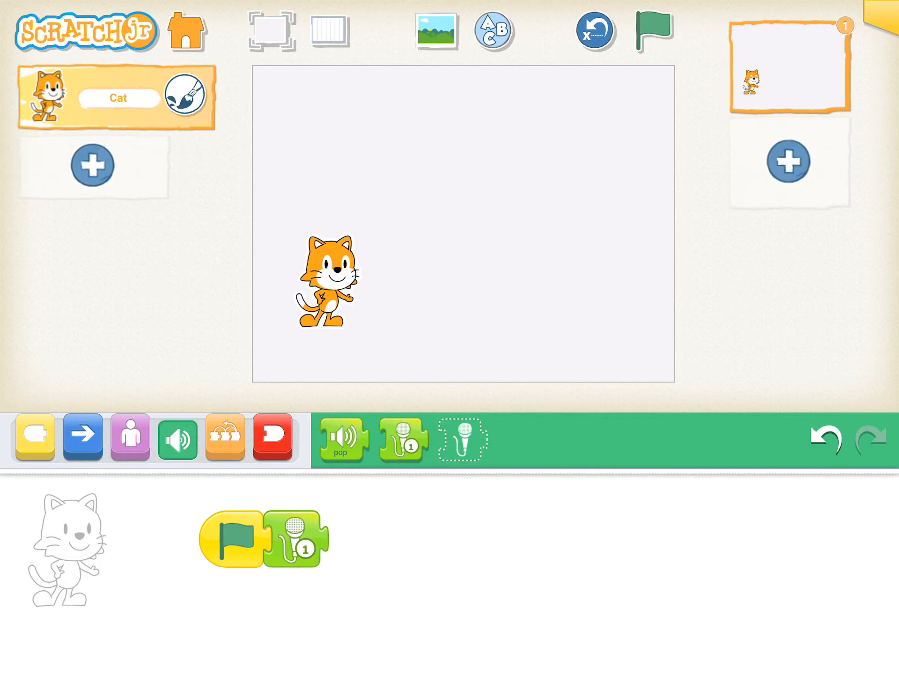
Play the recorded sound with the green flag, then remove the sound block from the script.
click(652, 30)
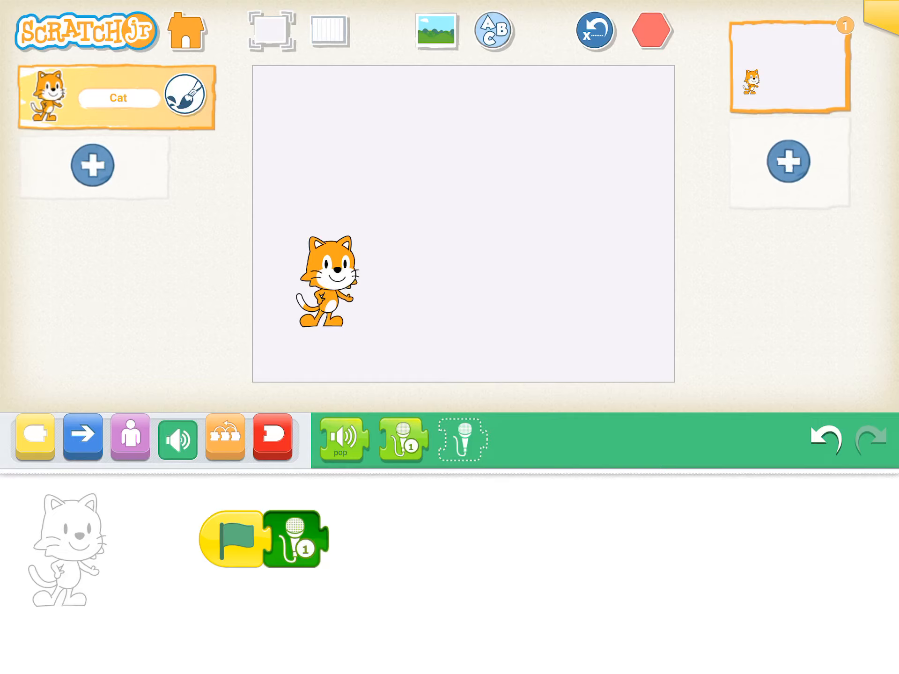
click(652, 31)
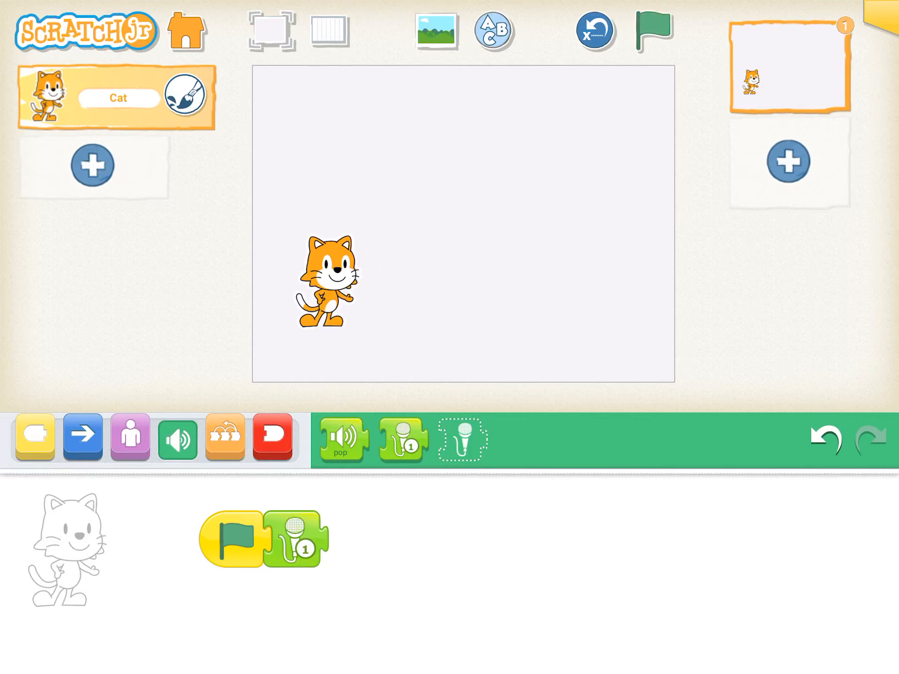
click(224, 437)
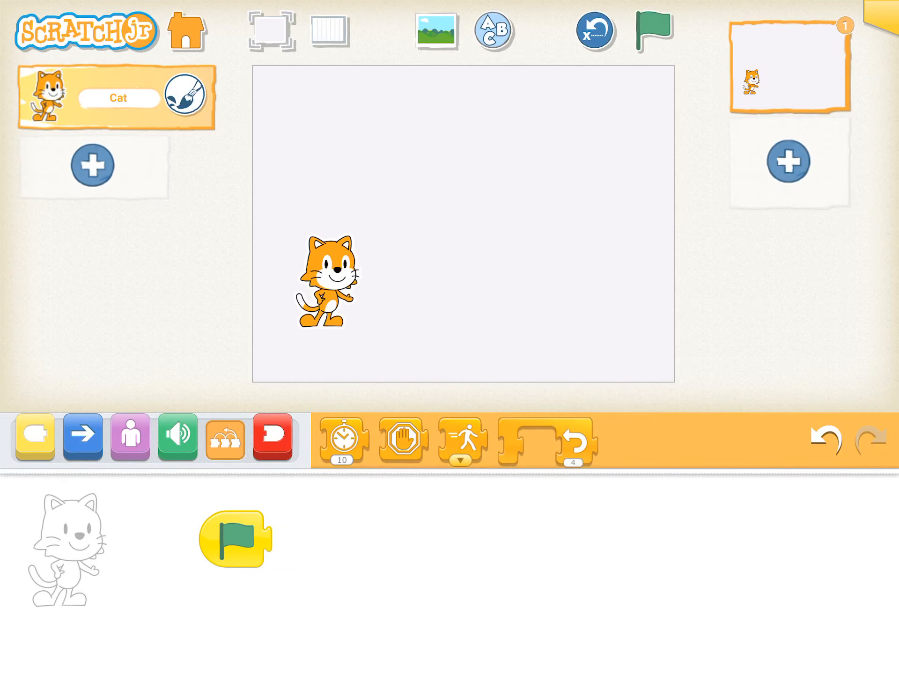
Build the script wait 10 then move right 9 after the start block.
click(82, 437)
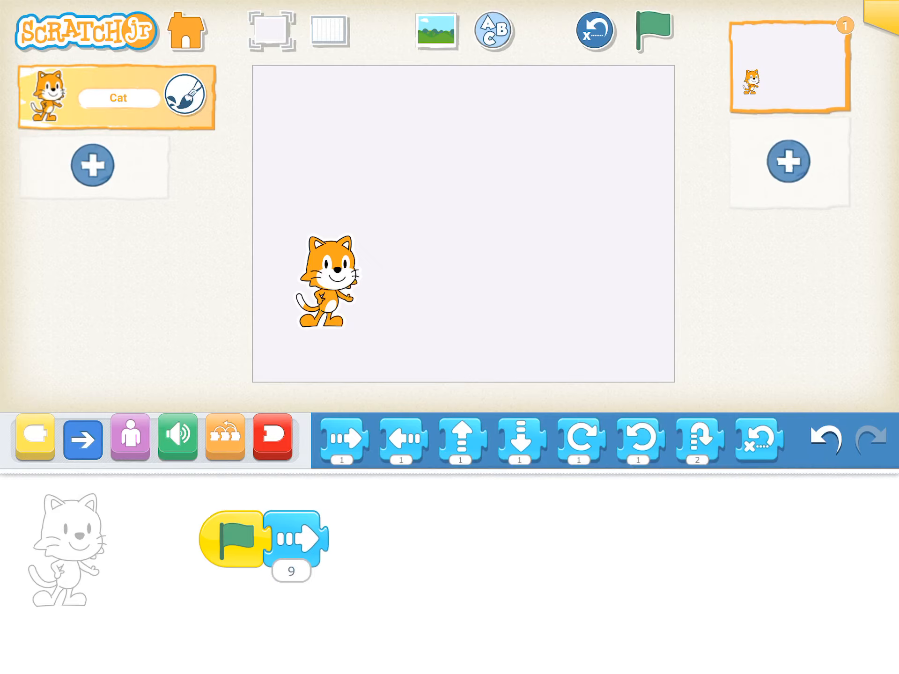
click(226, 437)
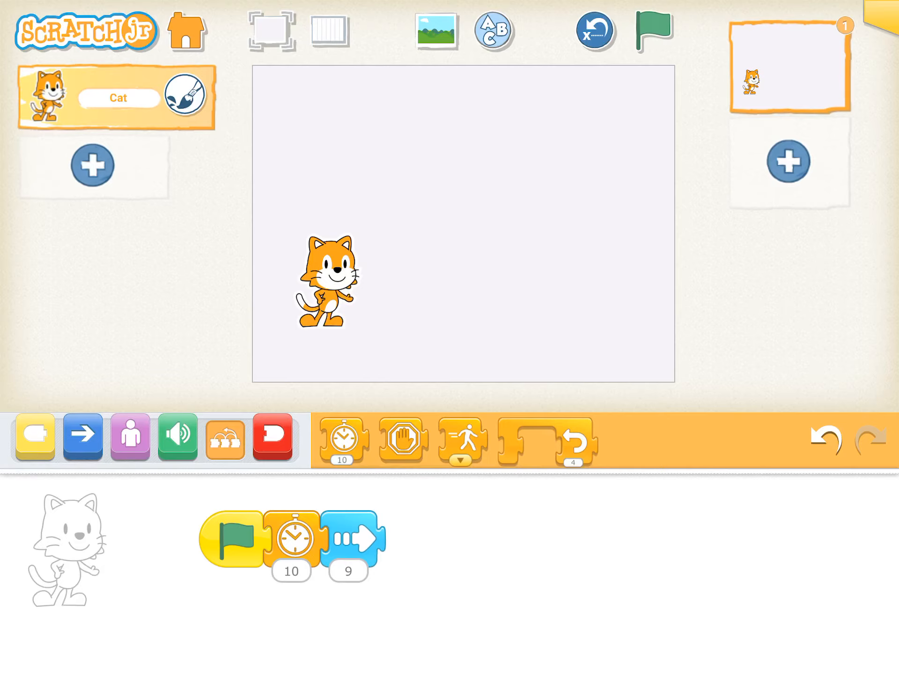
Run the wait-then-move script twice with the green flag and add a stop block.
click(651, 30)
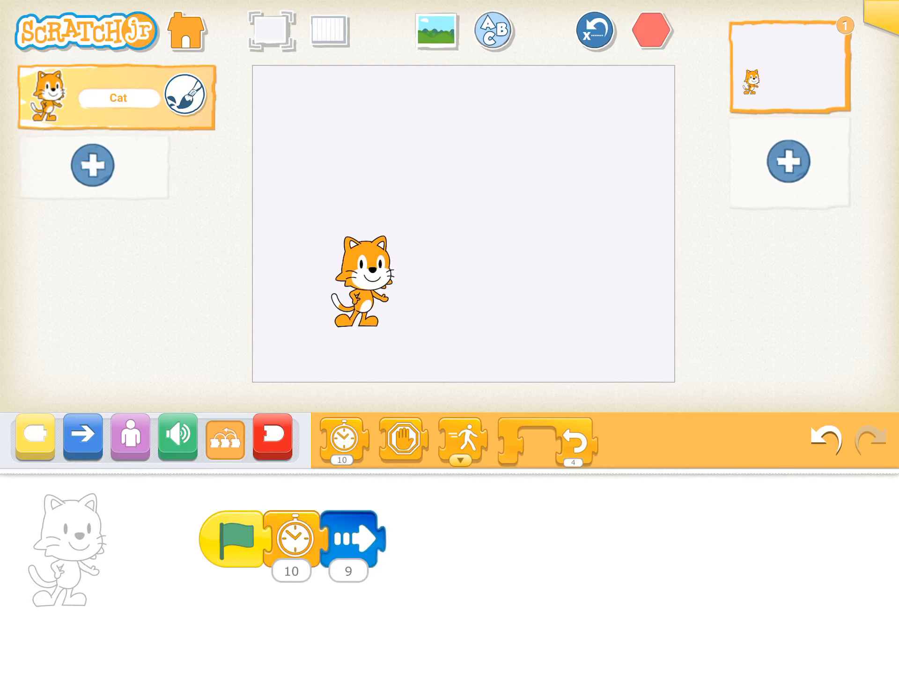
click(652, 30)
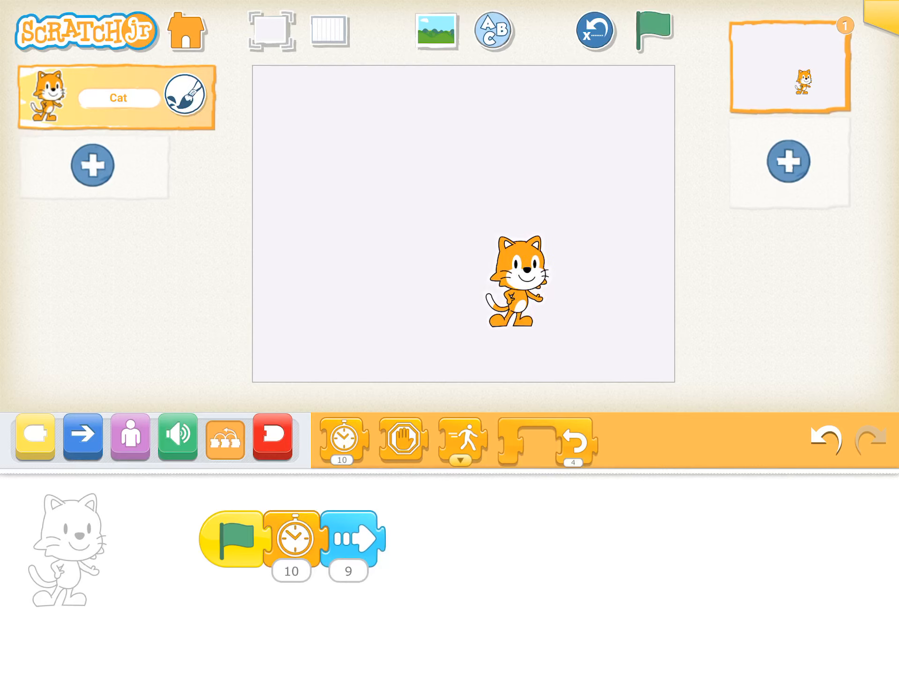
click(650, 31)
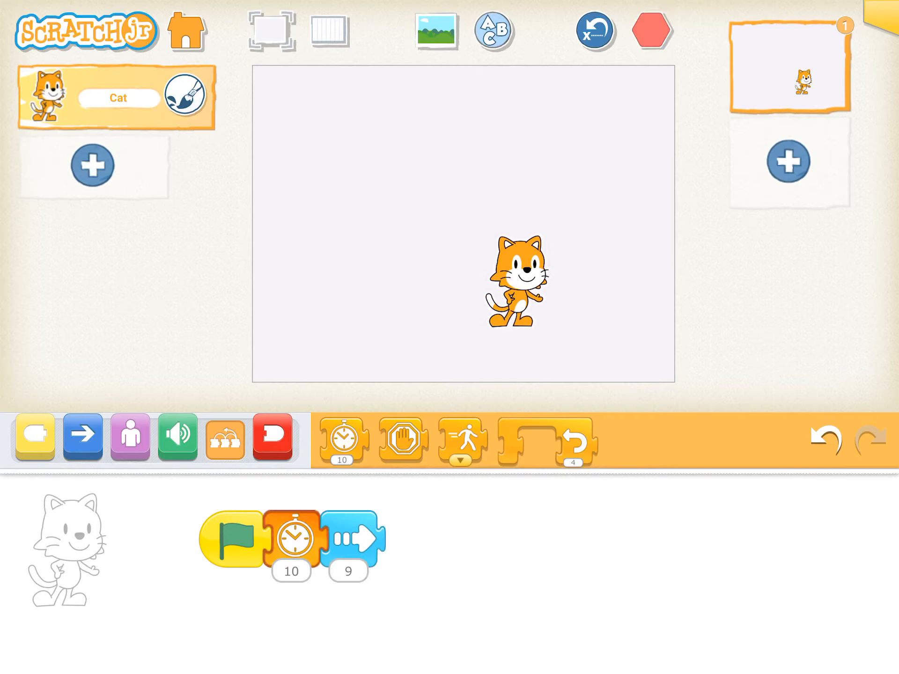
click(652, 31)
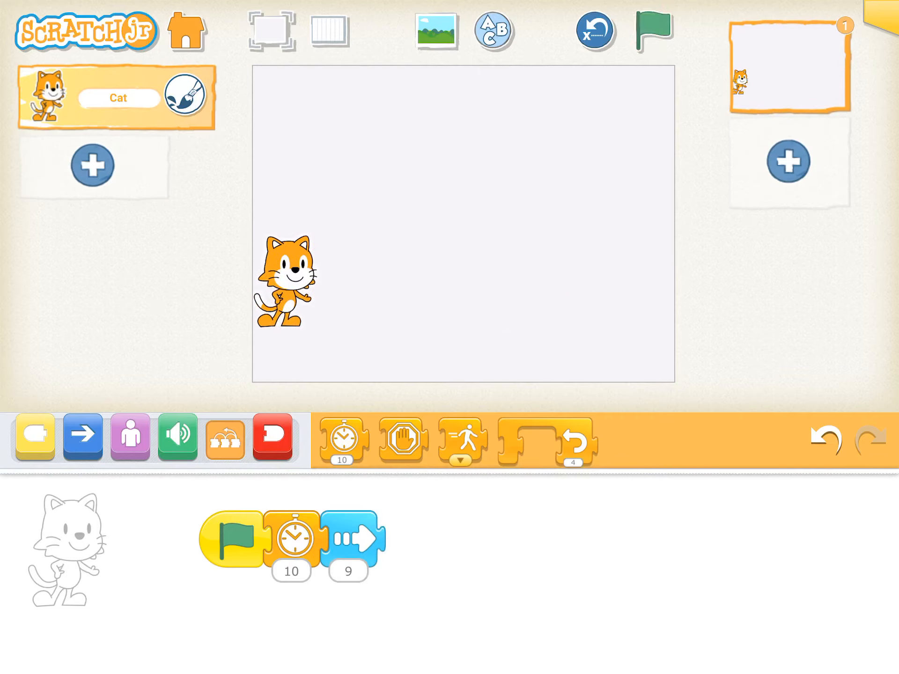
click(400, 440)
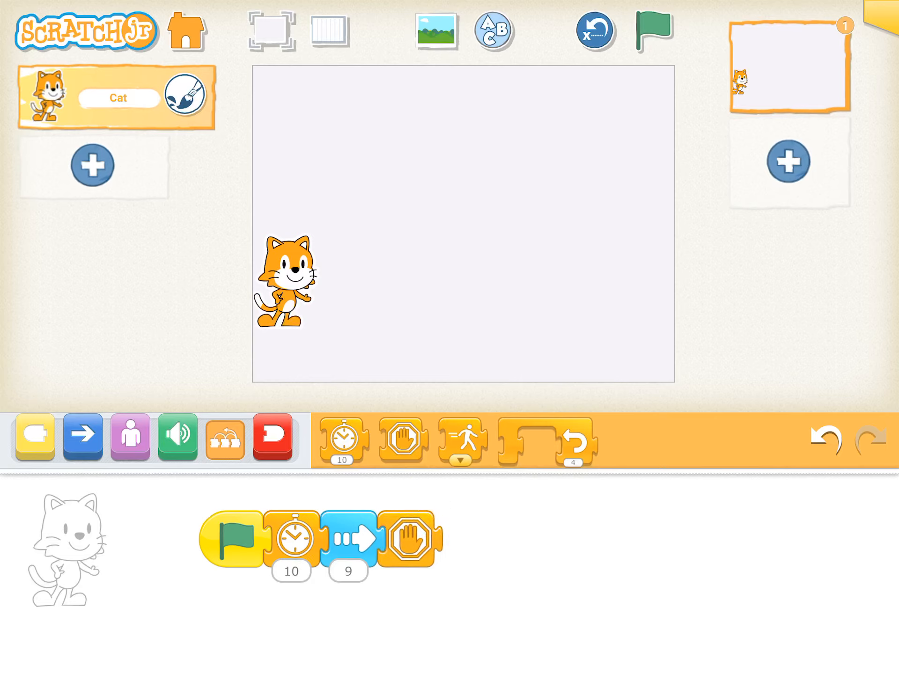
Run the script with the stop block, then set the cat's speed to fast and run again.
click(651, 30)
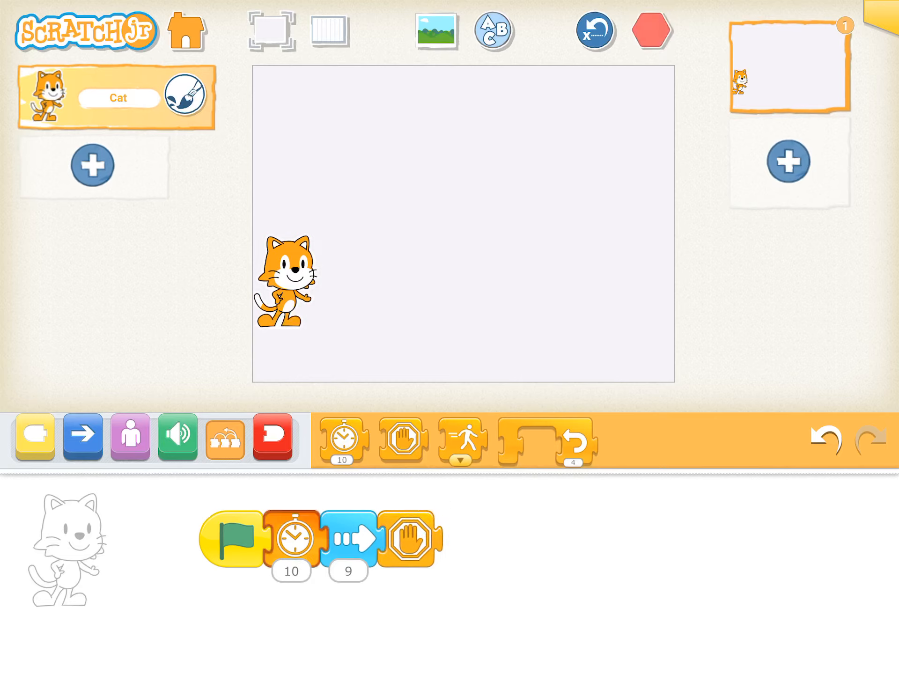
click(652, 30)
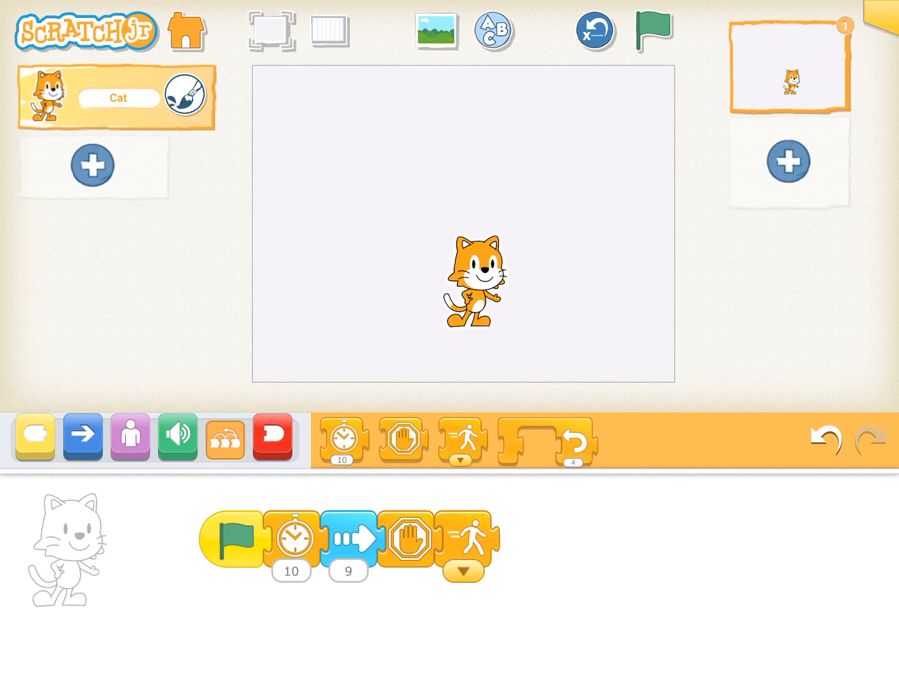
click(461, 555)
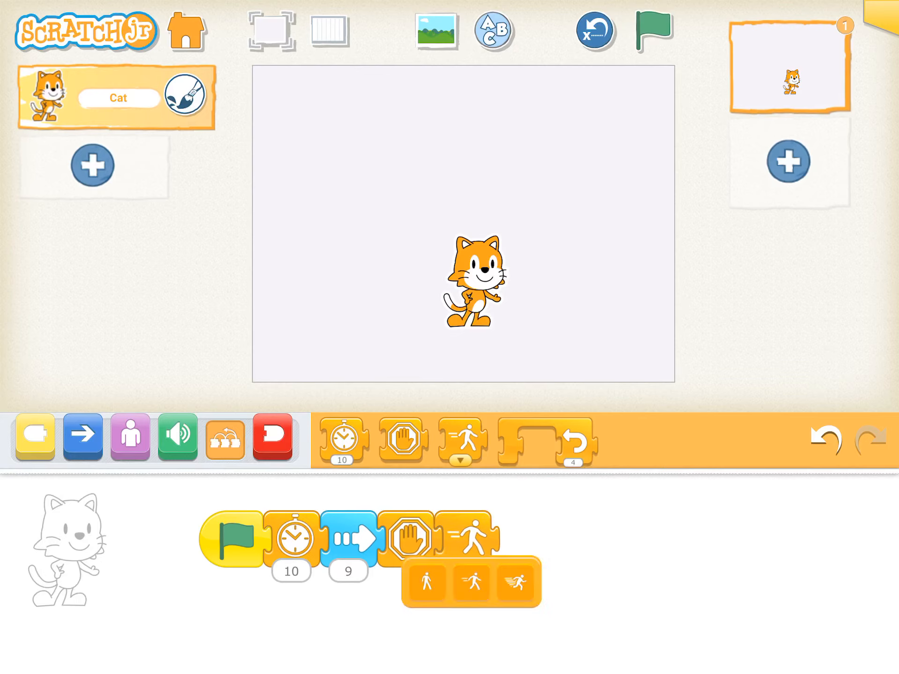
click(514, 583)
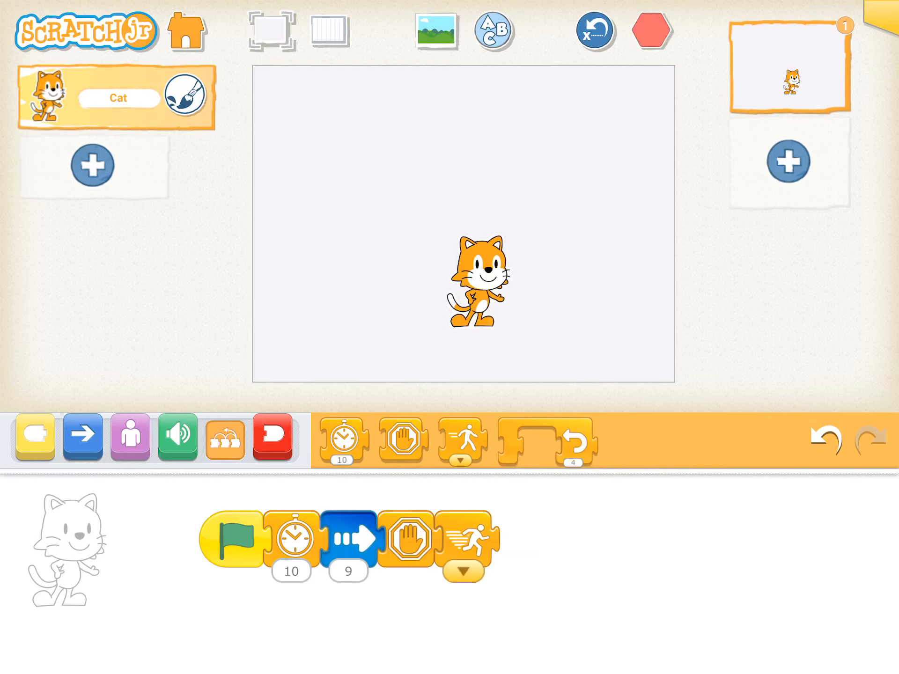
click(650, 31)
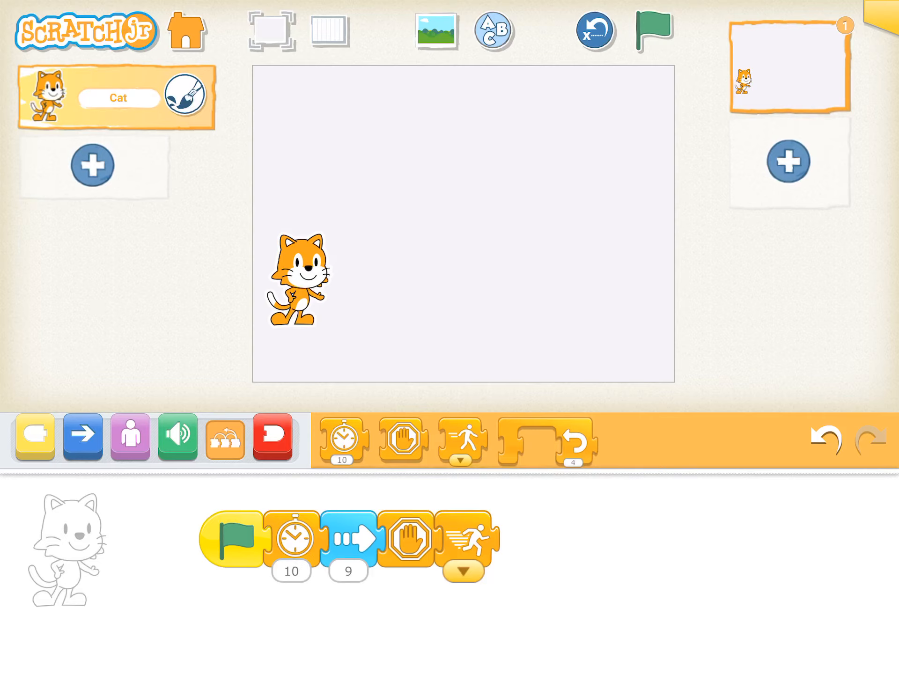
Change the speed to slow, run it, then leave an empty repeat-4 loop after the start block.
click(651, 30)
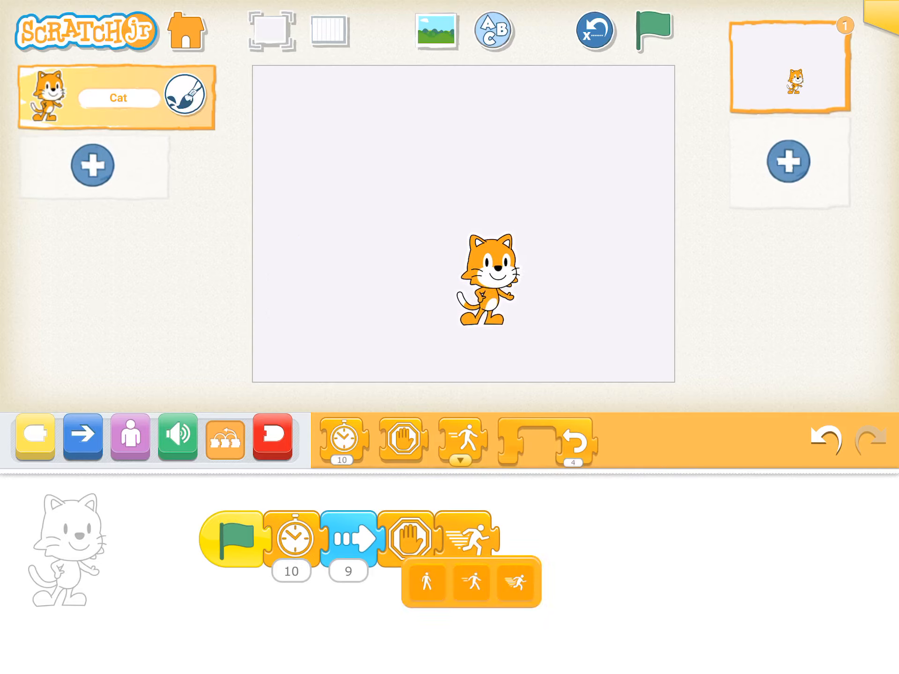
click(427, 584)
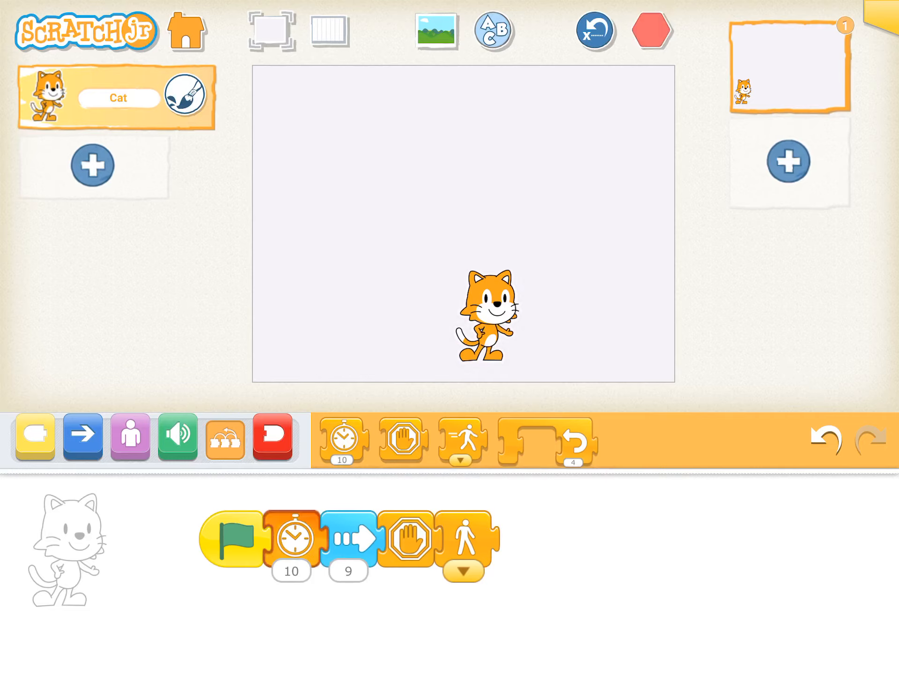
click(349, 537)
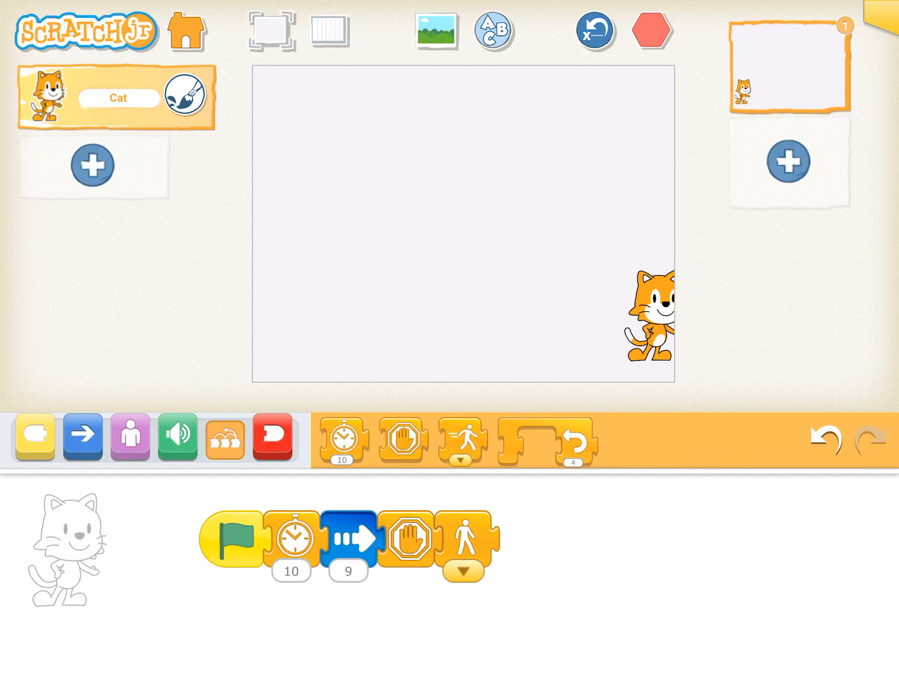
click(652, 31)
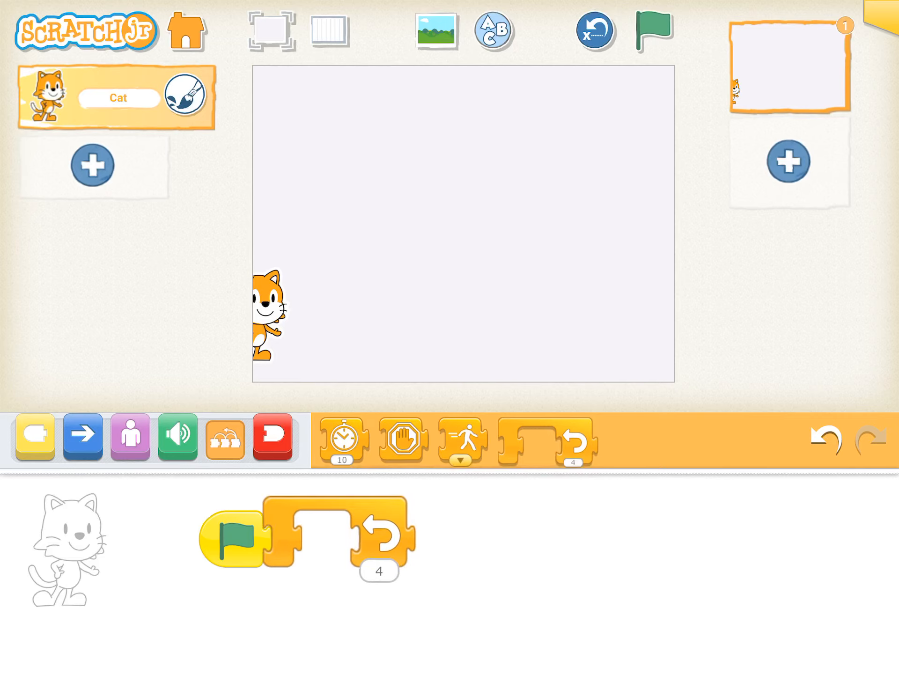
Loop move right 1 and move left 1 four times, run it, then remove the loop.
click(82, 439)
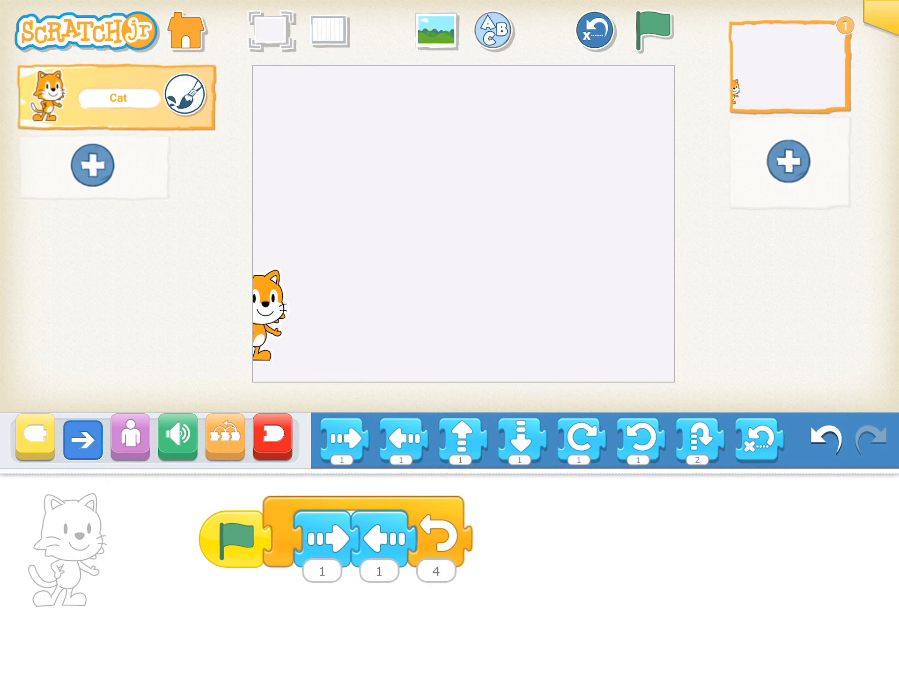
click(652, 30)
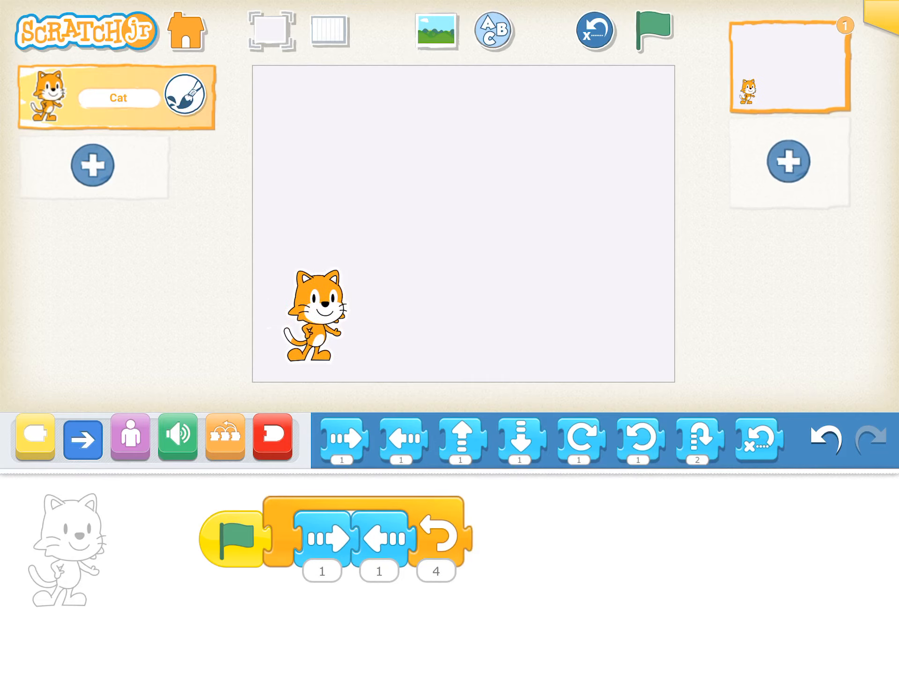
click(651, 30)
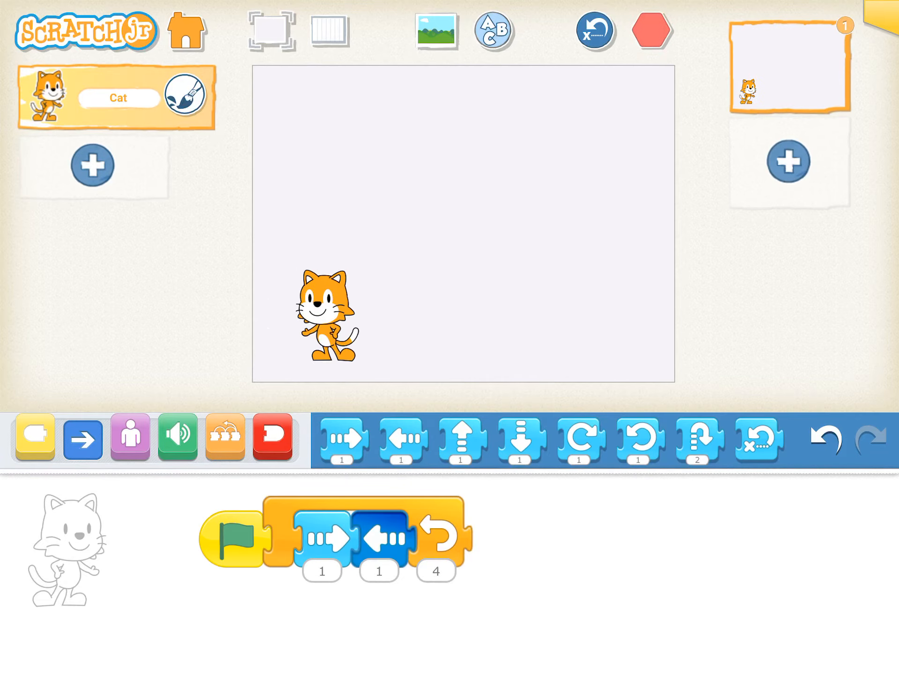
click(232, 540)
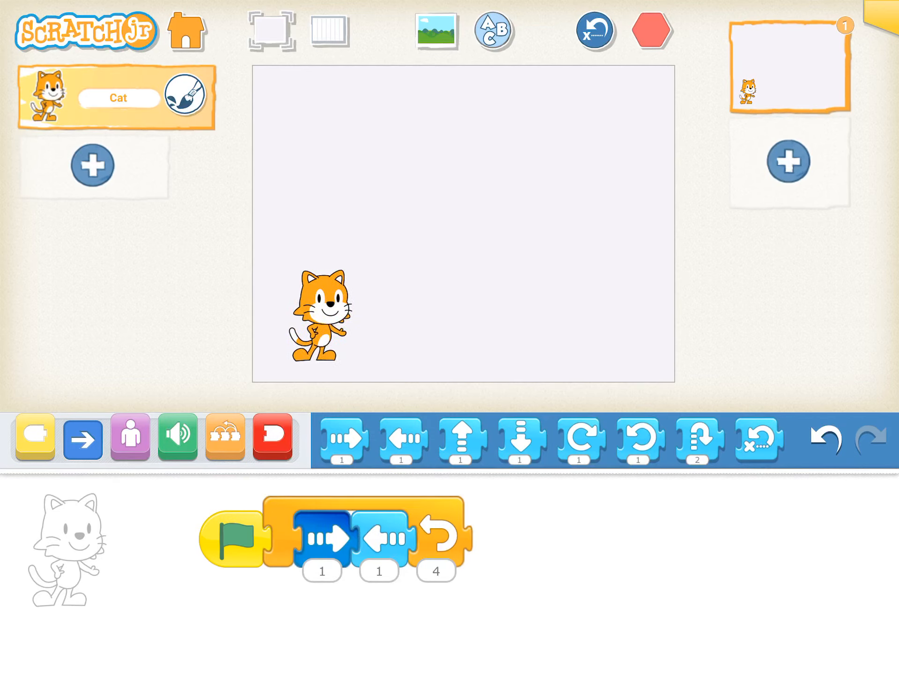
click(652, 30)
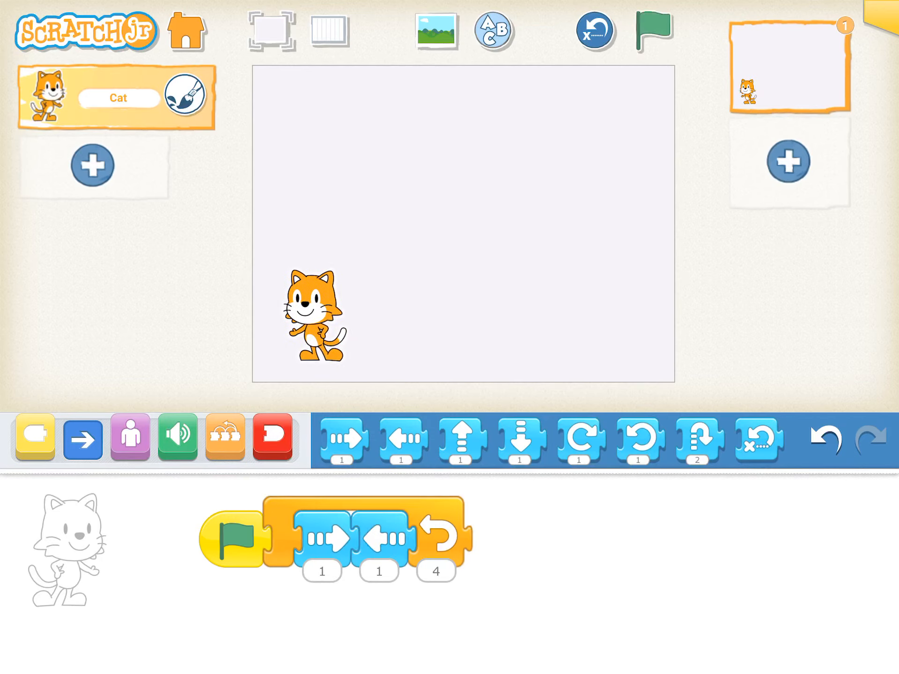
click(435, 571)
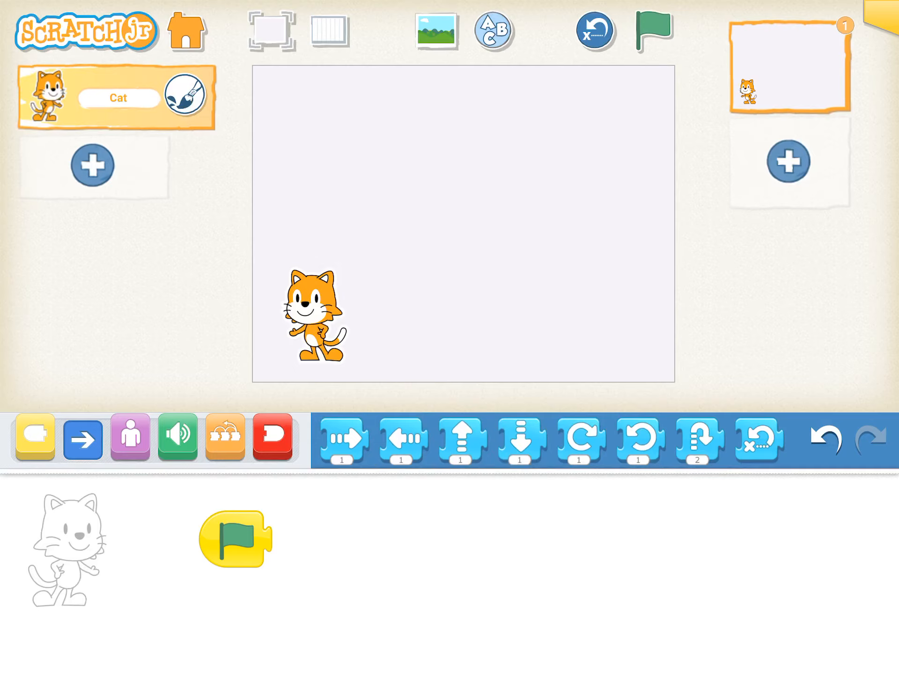
Browse the Looks, Sound and Control block categories.
click(129, 438)
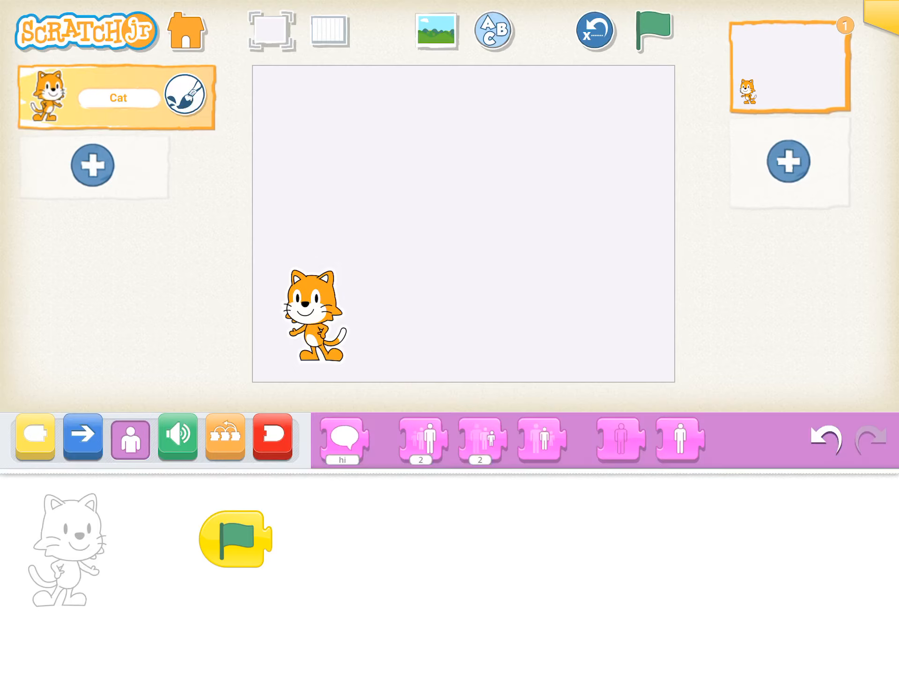
click(178, 437)
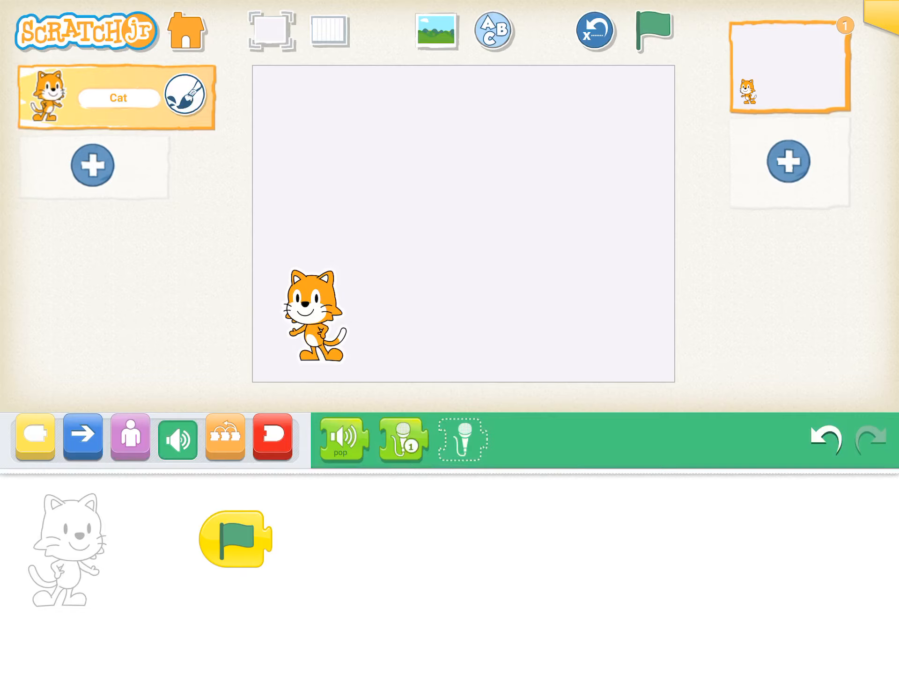
click(224, 437)
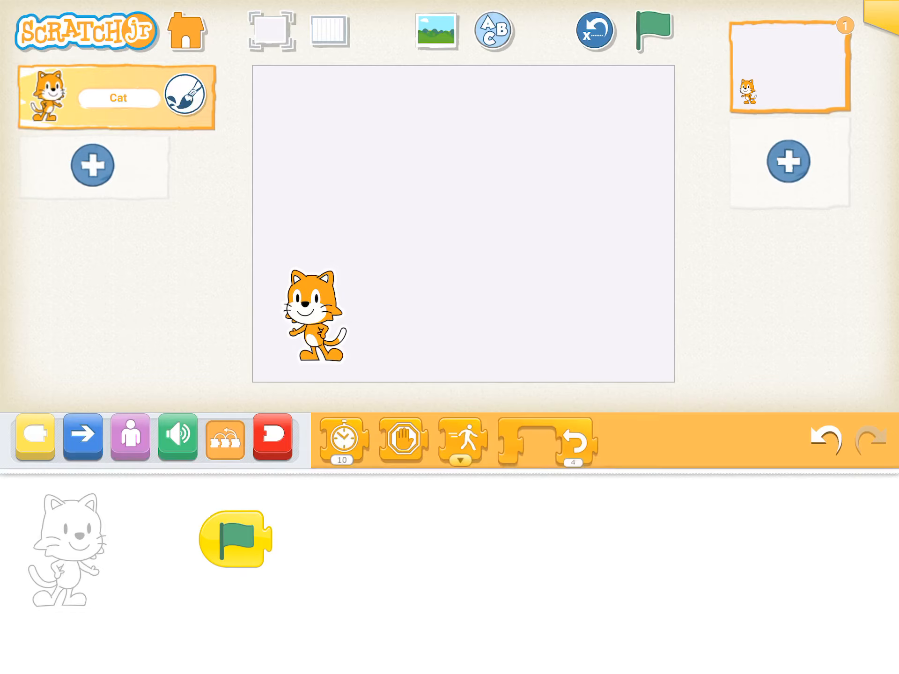